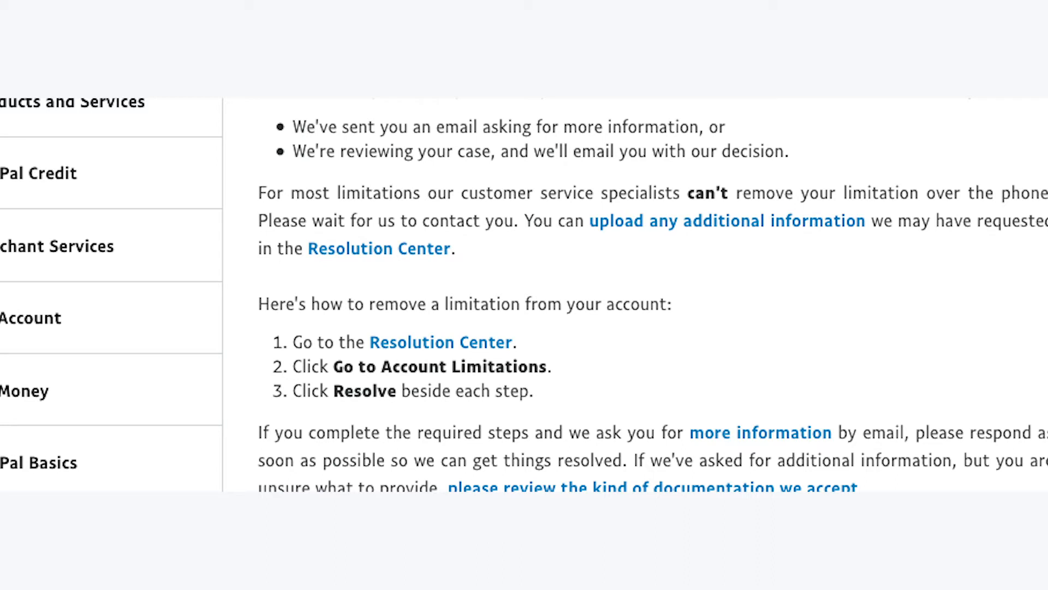
# Follow the Resolution Center link in the remove-a-limitation help article.
pyautogui.click(379, 248)
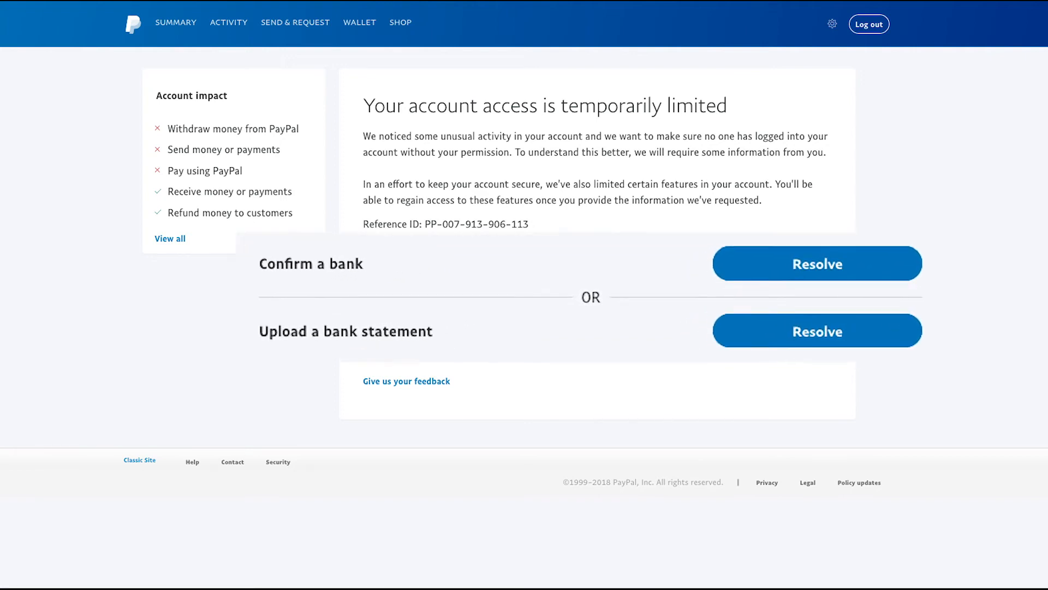
# Choose Resolve next to 'Confirm a bank' to bring up the bank statement upload form.
pyautogui.click(818, 263)
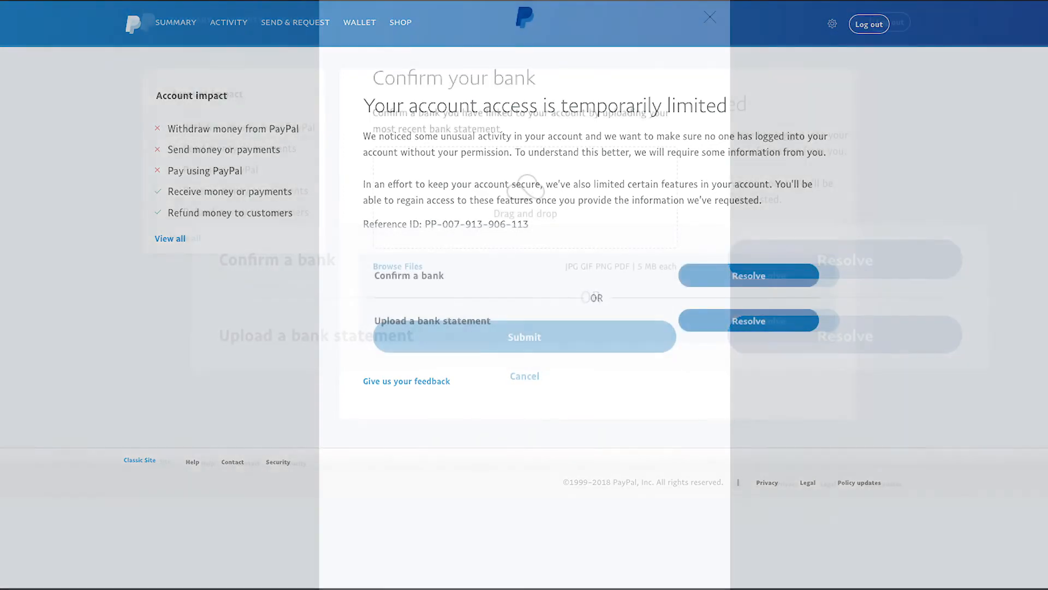